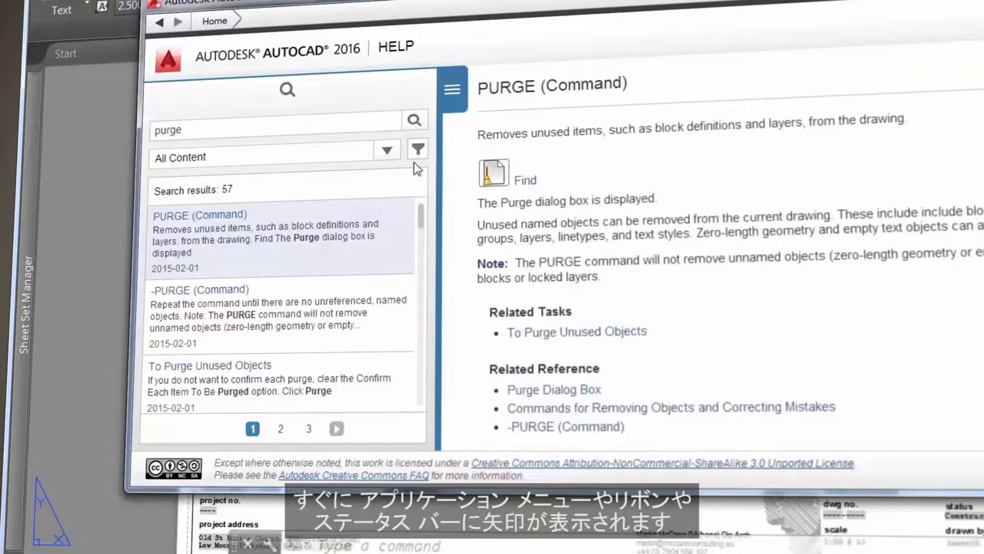
mouse_move(533, 187)
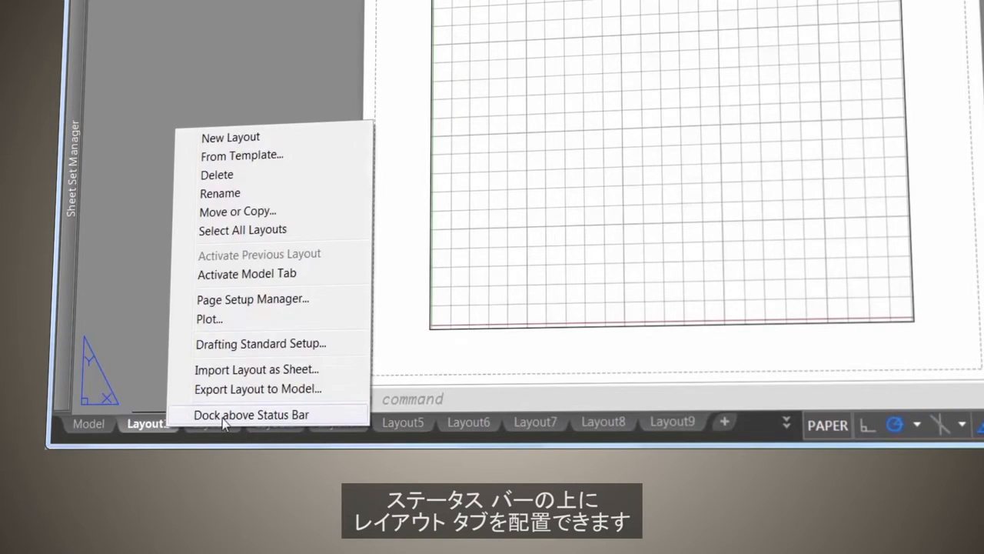
- Choose Dock above Status Bar from the layout tab shortcut menu
click(251, 416)
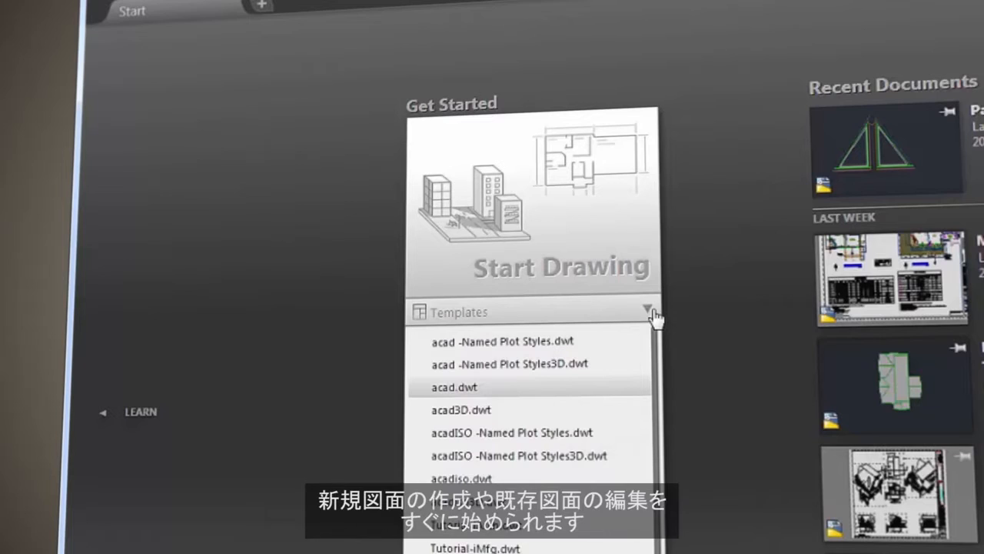
- Expand the Templates list under Start Drawing to show the available .dwt templates
click(649, 311)
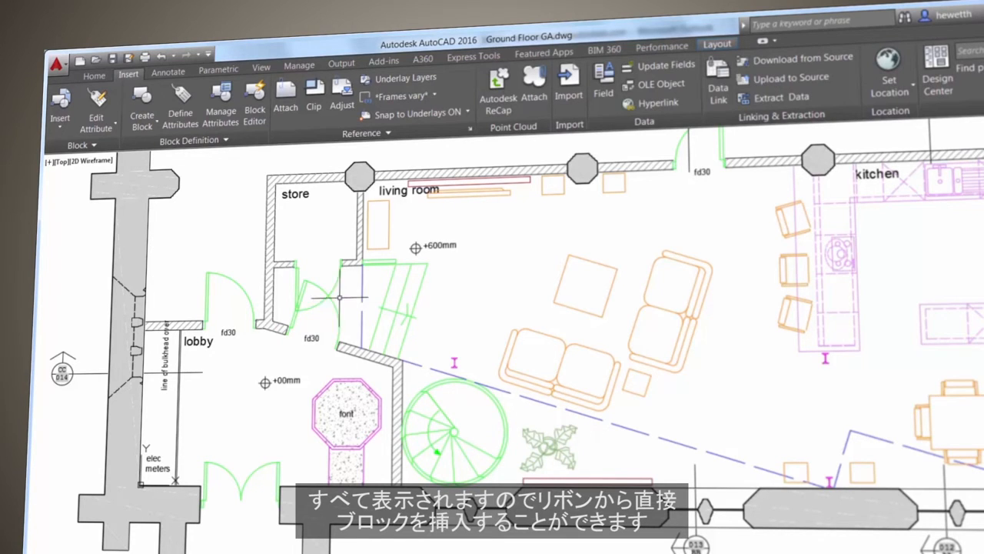
- Show the Block and Block Definition panels on the Insert ribbon for Ground Floor GA.dwg
click(439, 80)
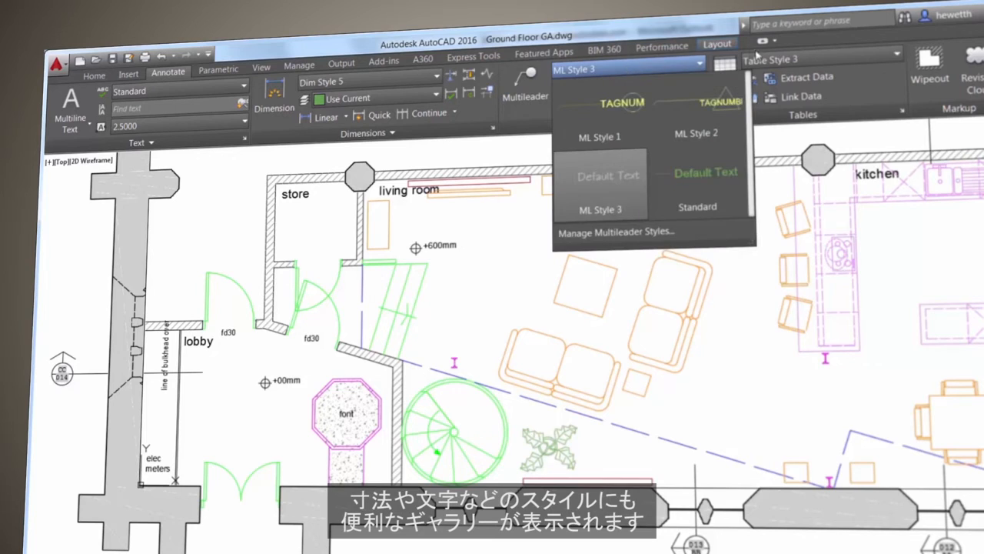
- Show the Table Style gallery with previews of Standard and Table Style 1–3
click(831, 59)
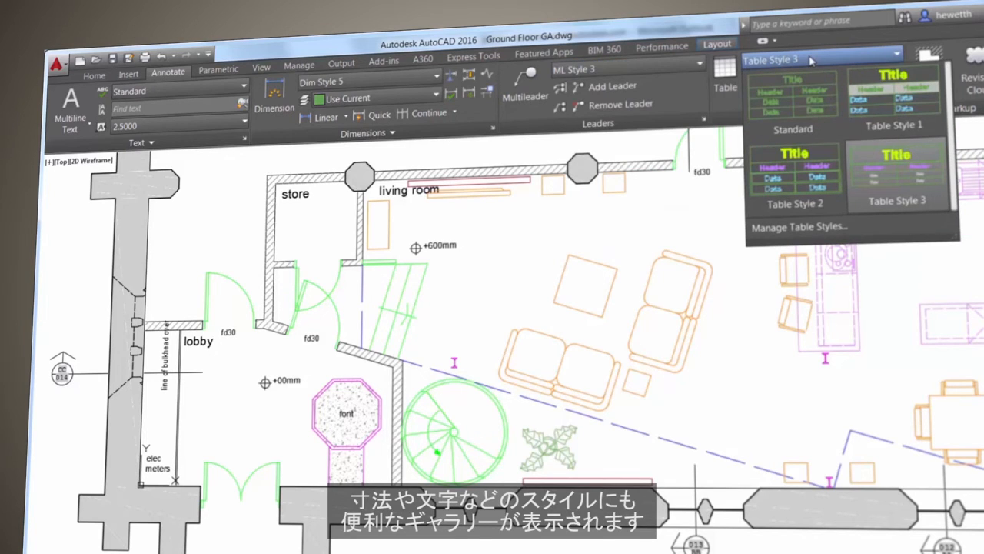